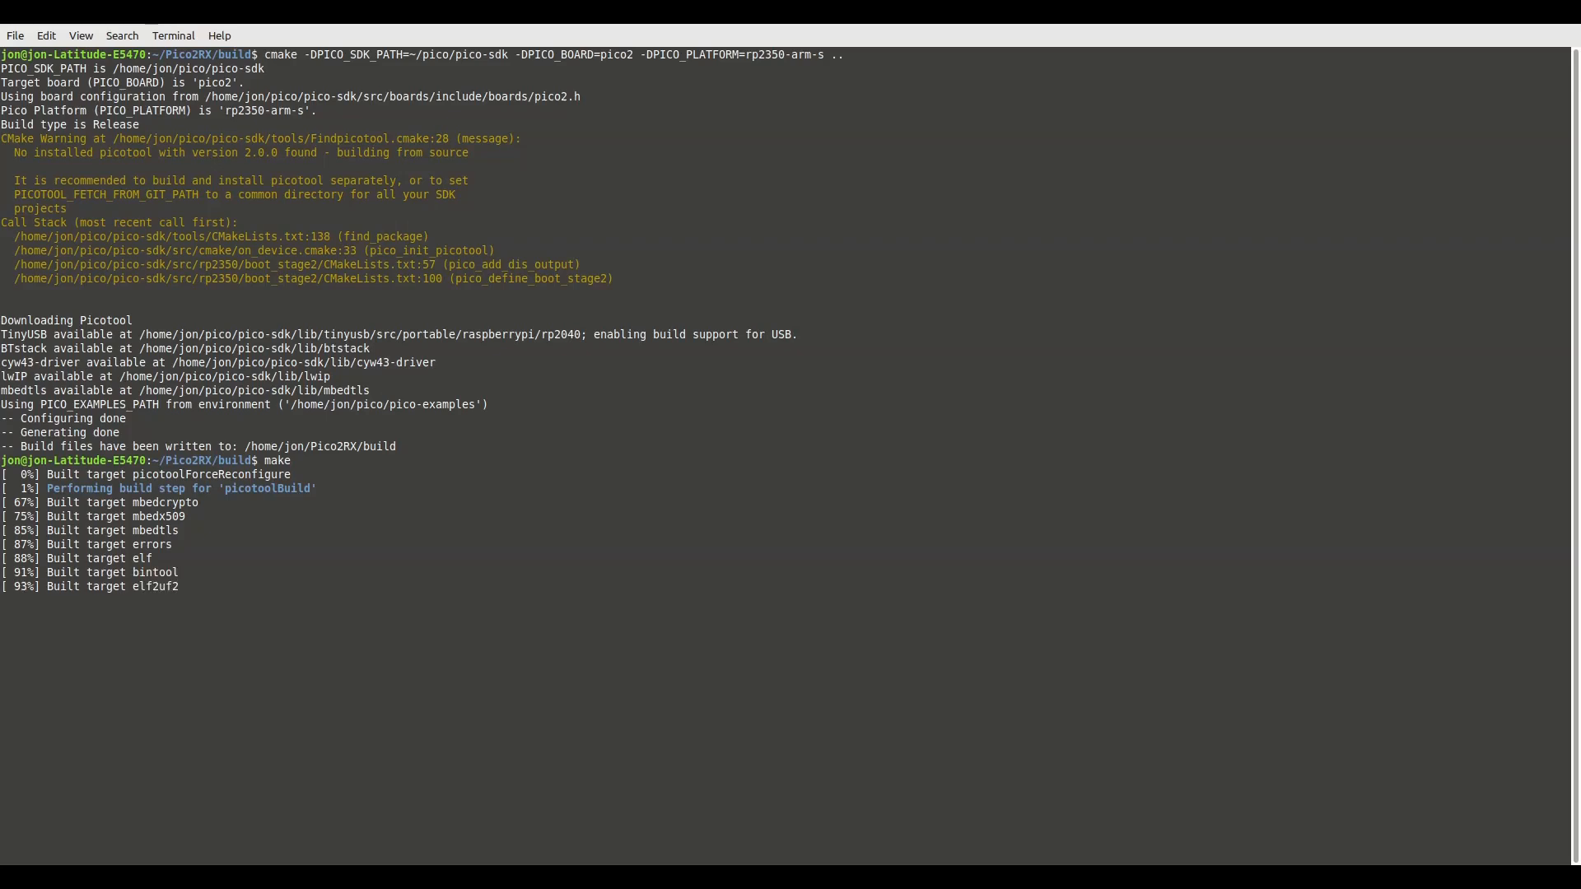
mouse_move(890, 307)
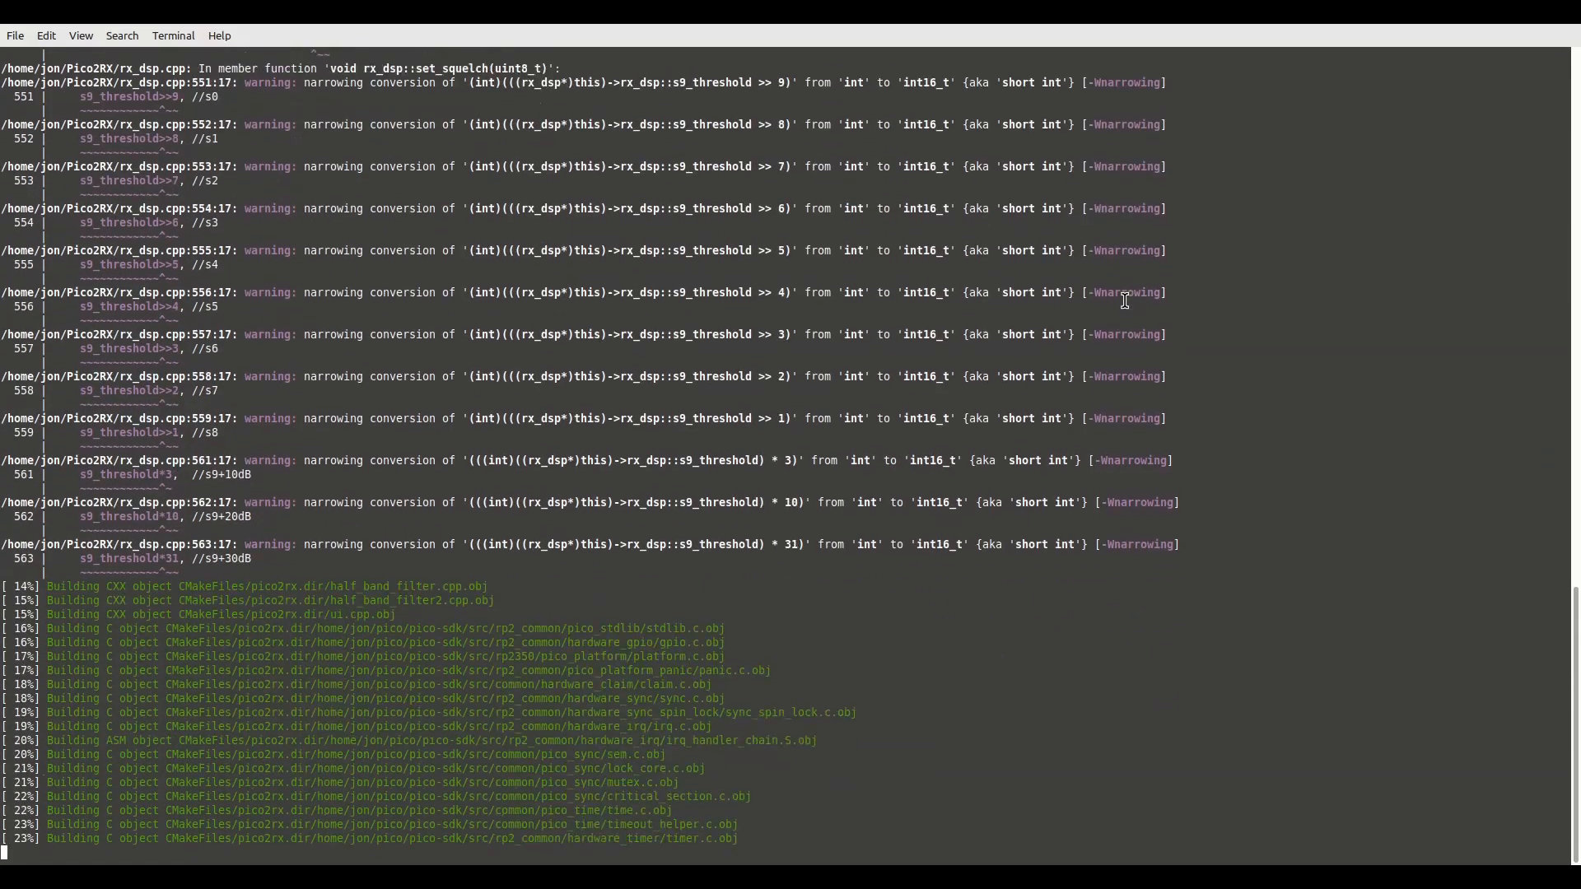
scroll("down", 3)
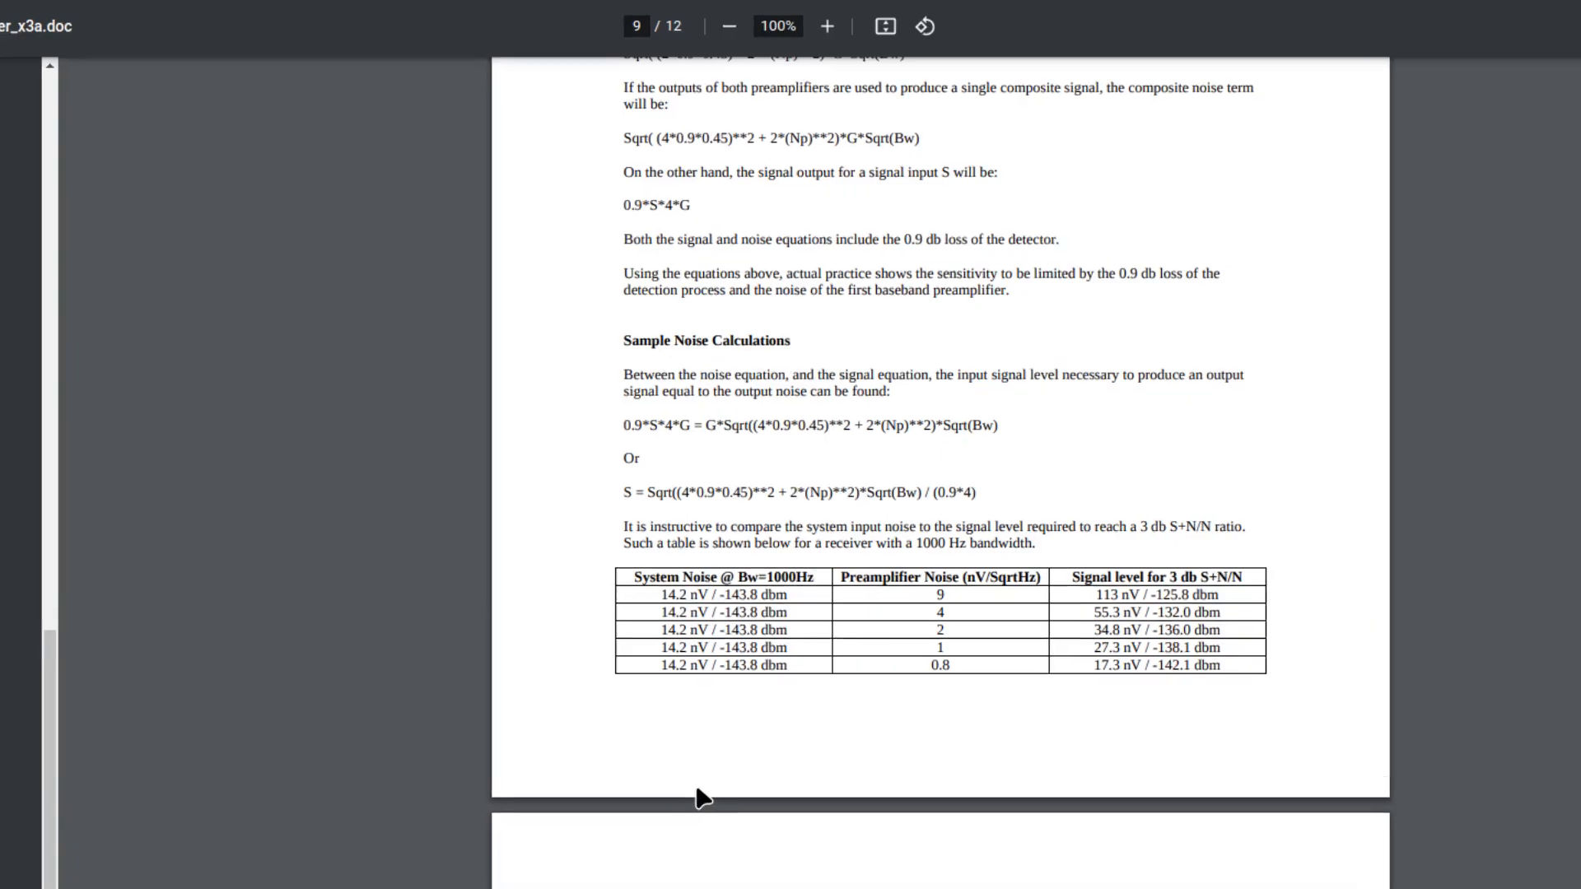
scroll("down", 3)
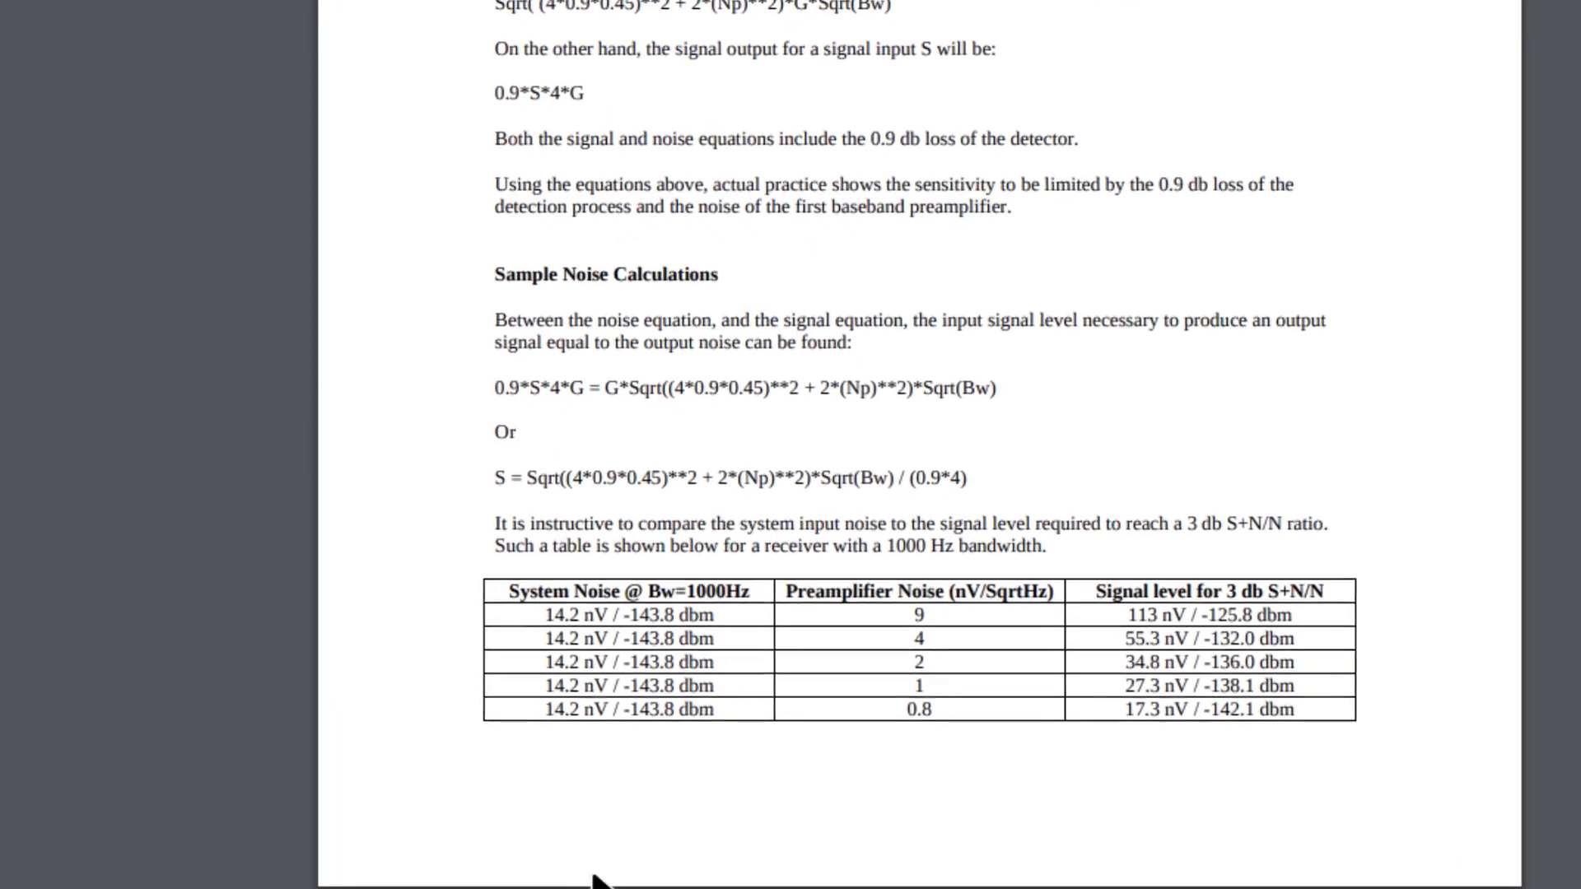